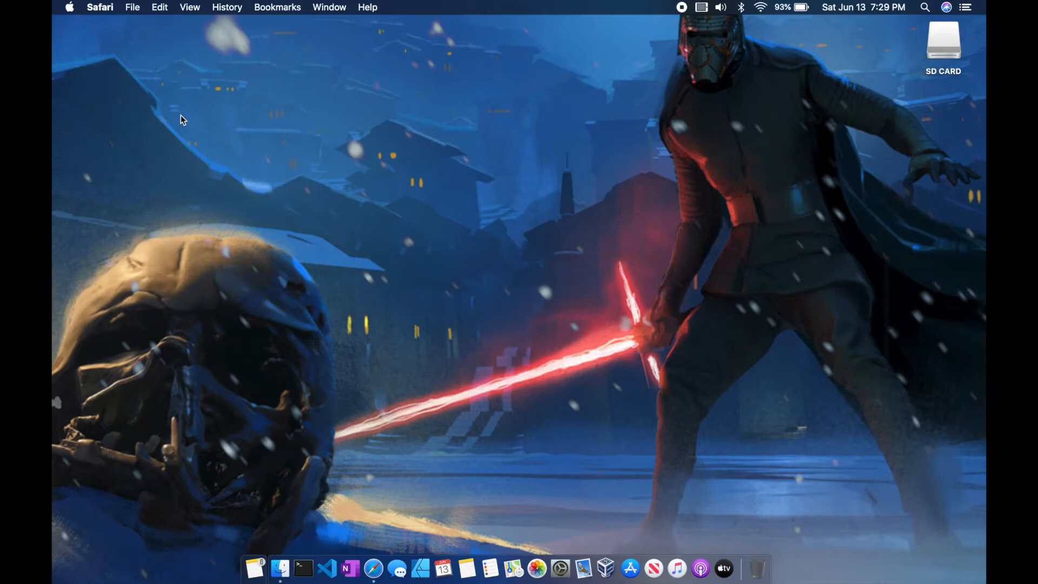
pyautogui.moveTo(373, 566)
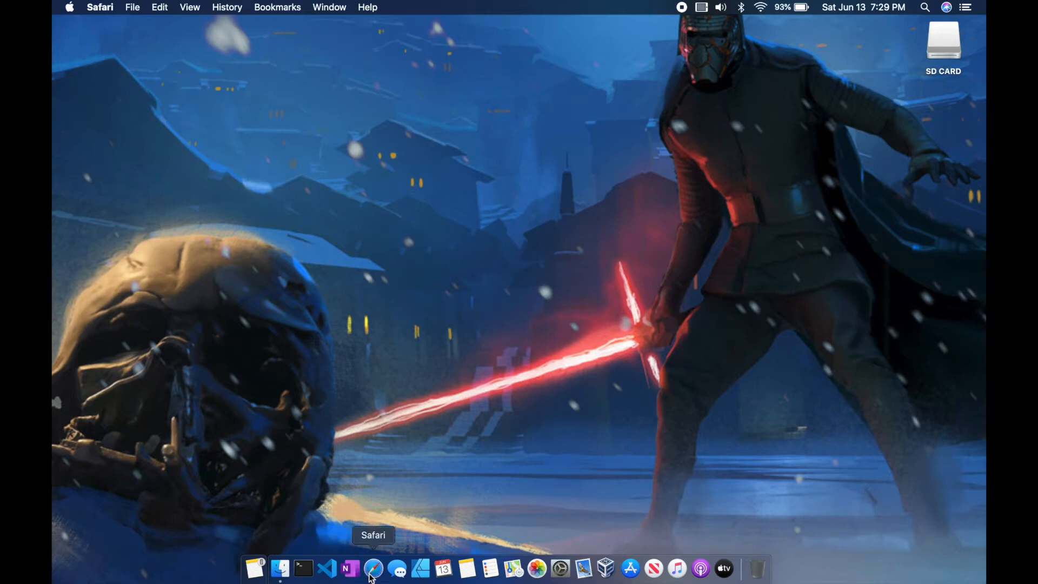
# Launch Safari and load the raspberrypi.org home page
pyautogui.click(377, 566)
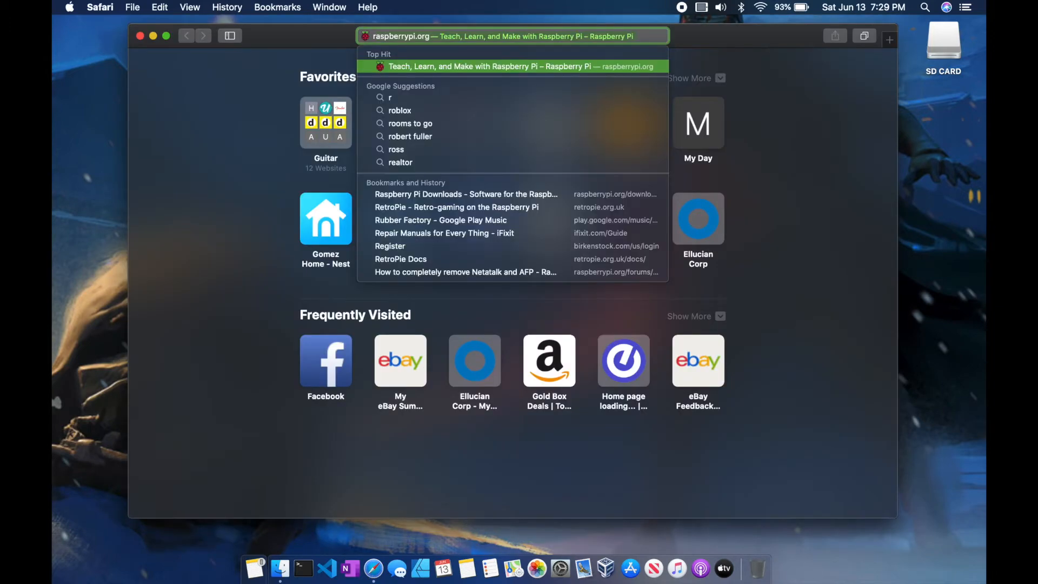
pyautogui.click(511, 67)
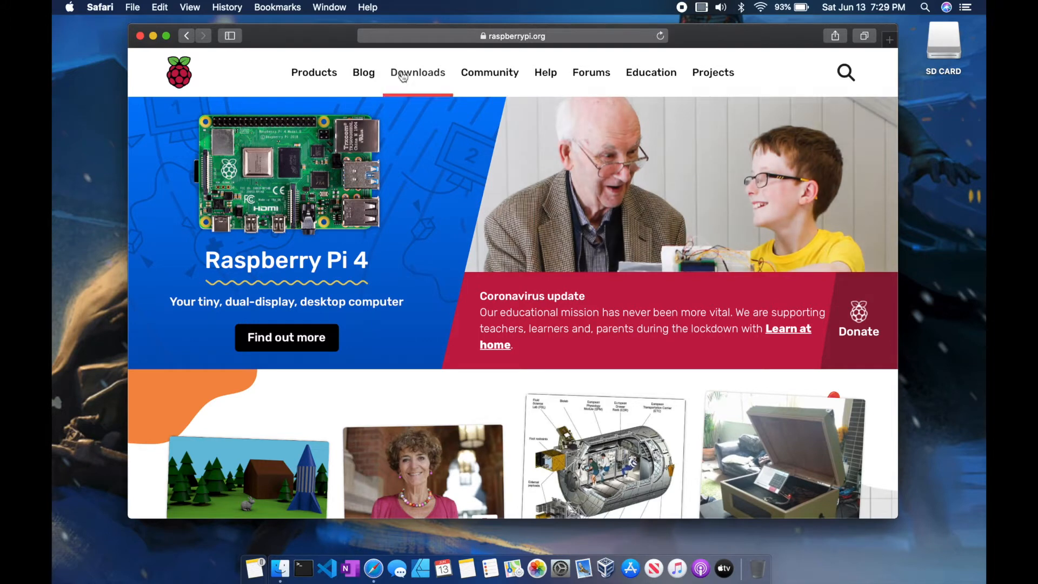
pyautogui.moveTo(422, 80)
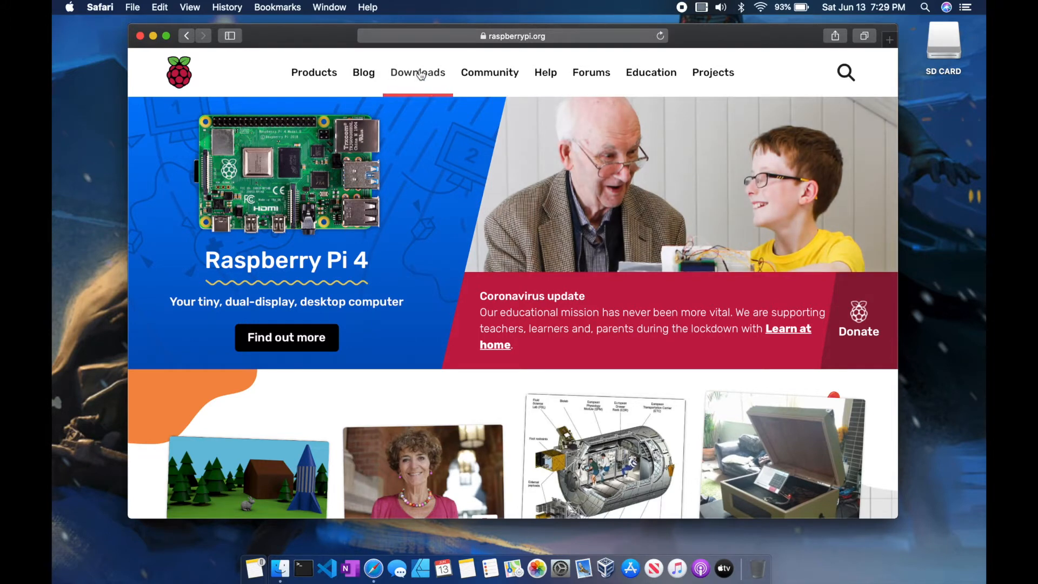
# Go to Downloads and download Raspberry Pi Imager for macOS
pyautogui.click(418, 73)
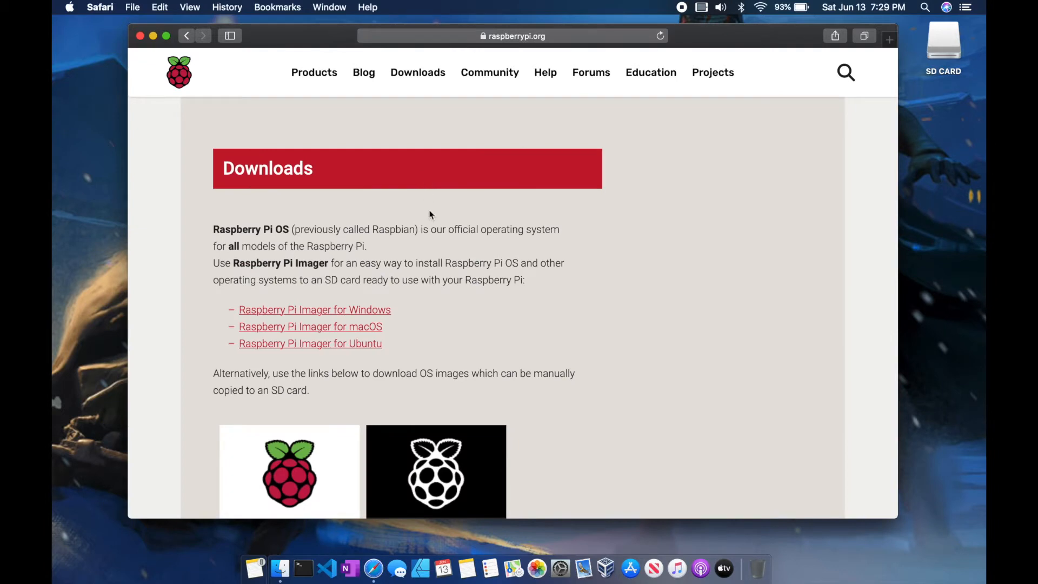
pyautogui.moveTo(436, 335)
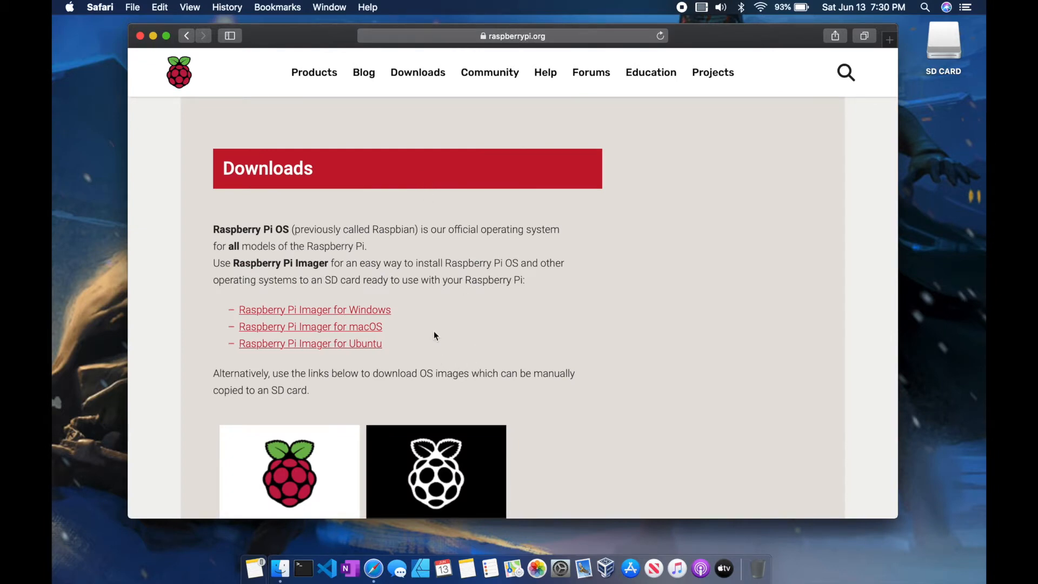
pyautogui.moveTo(350, 331)
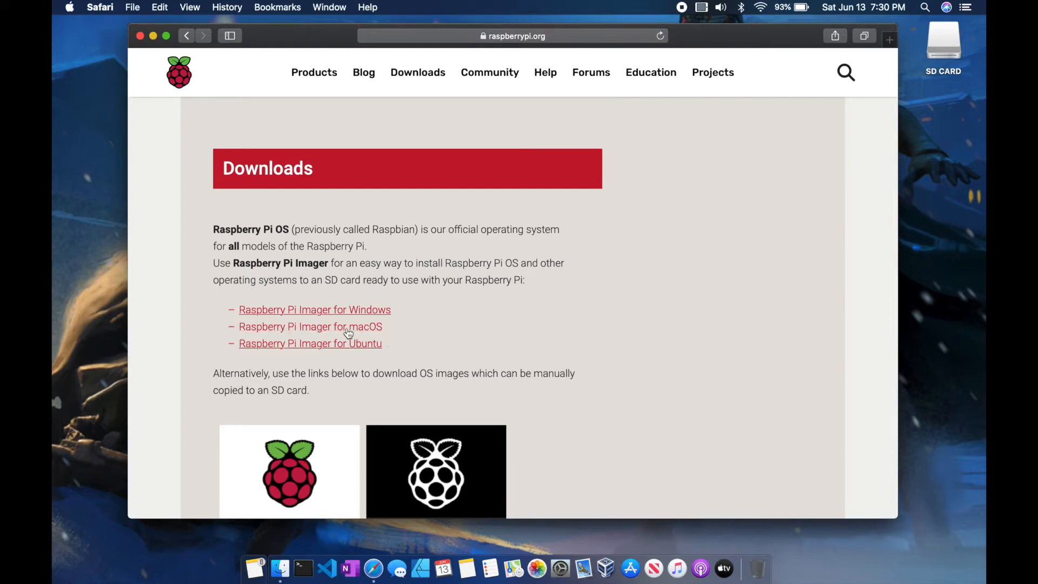
pyautogui.click(310, 326)
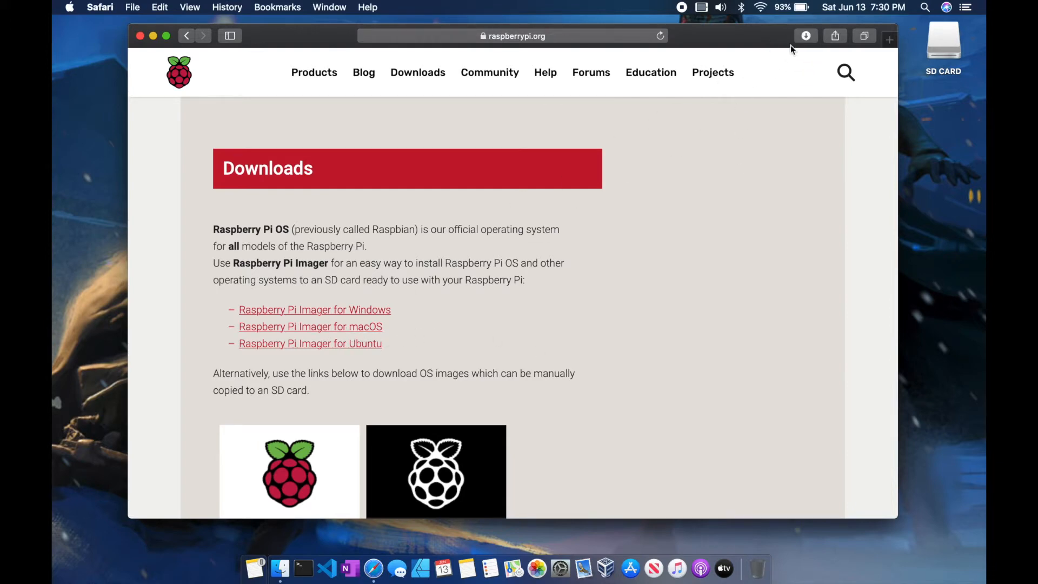
# Open imager.dmg from Safari's downloads list to mount the Imager disk image
pyautogui.click(806, 36)
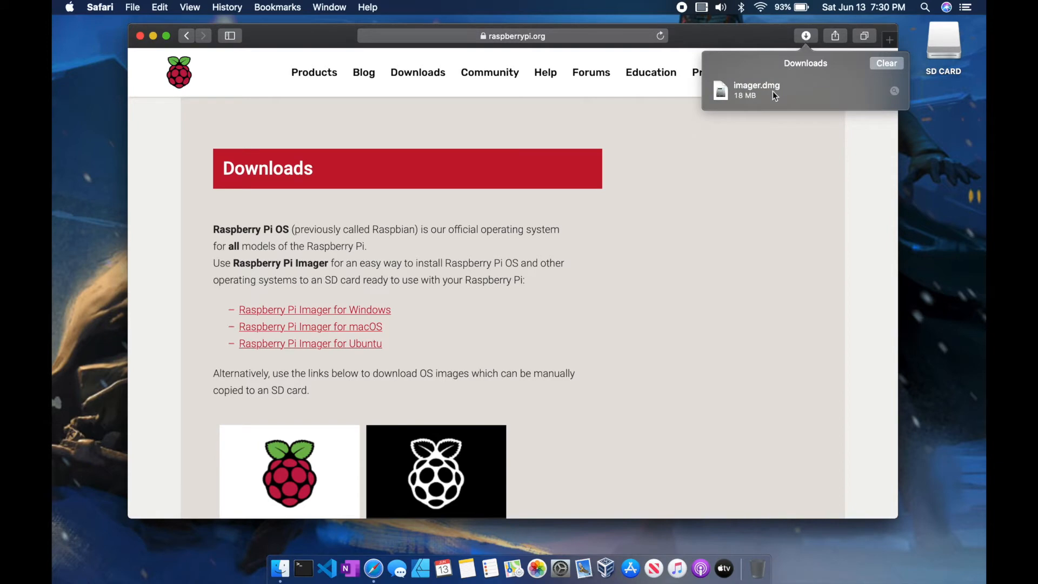
pyautogui.doubleClick(757, 90)
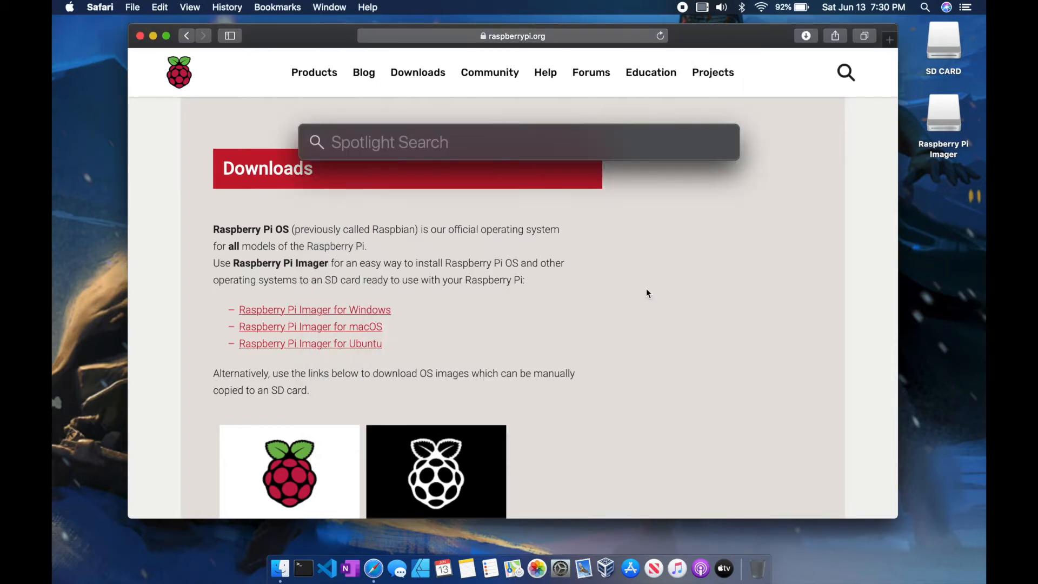
# Launch Raspberry Pi Imager from Spotlight and confirm the macOS security prompt
pyautogui.write('raspberry Pi Imager')
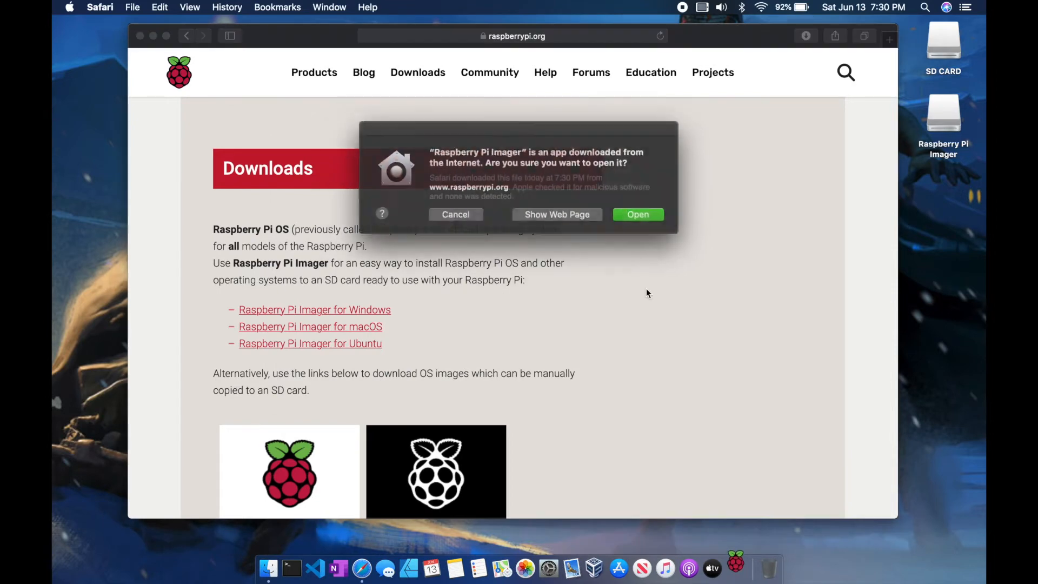
pyautogui.click(634, 213)
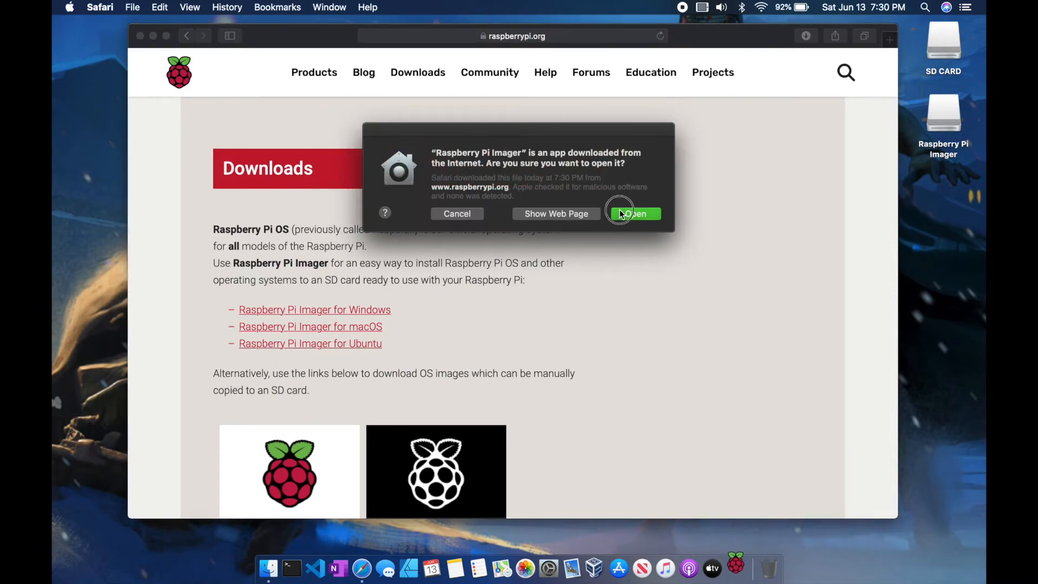
pyautogui.click(634, 214)
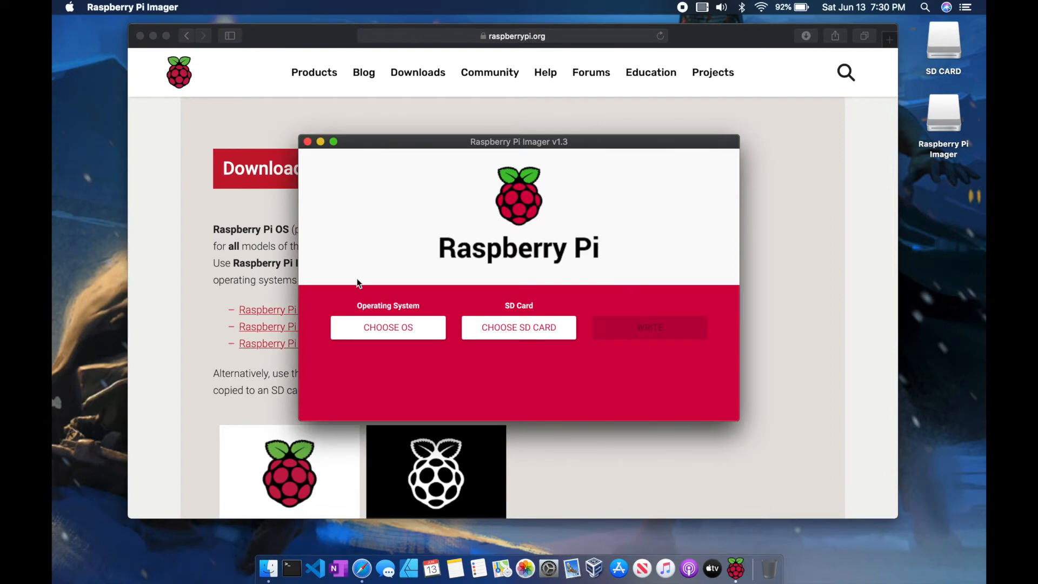
# Choose Raspberry Pi OS (32-bit) from the CHOOSE OS list
pyautogui.click(387, 328)
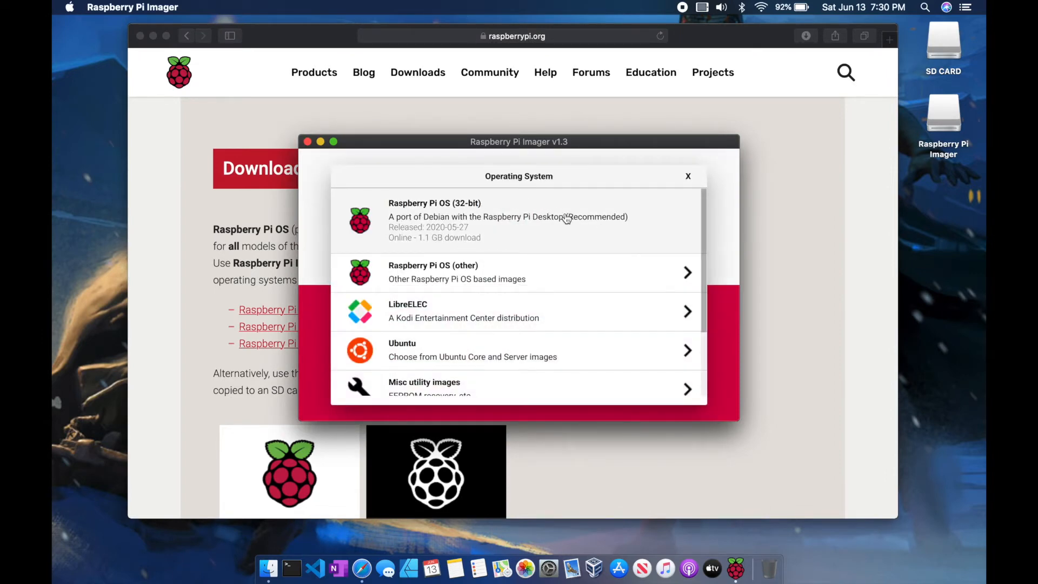
pyautogui.moveTo(606, 225)
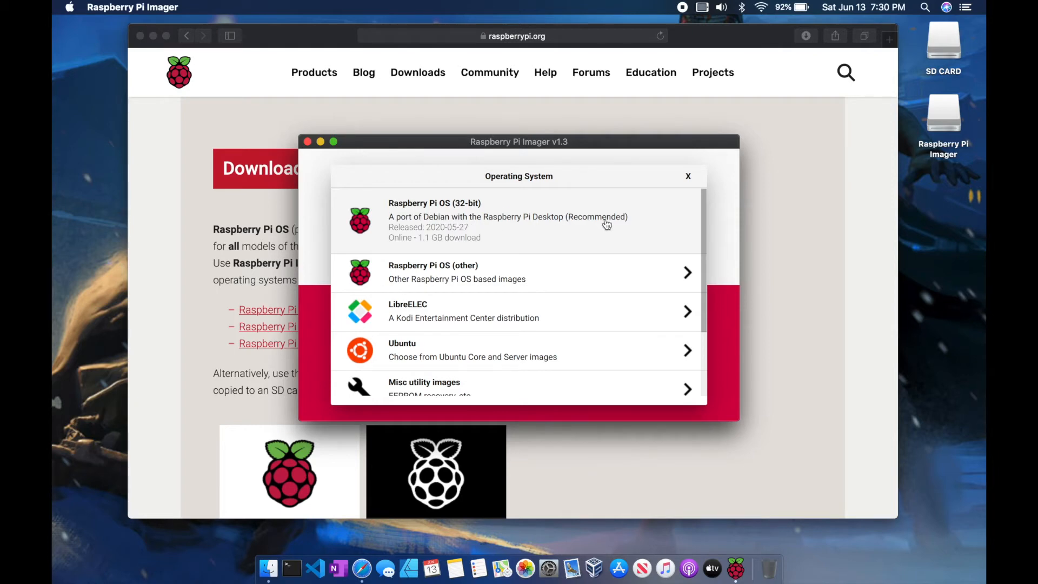
pyautogui.moveTo(593, 344)
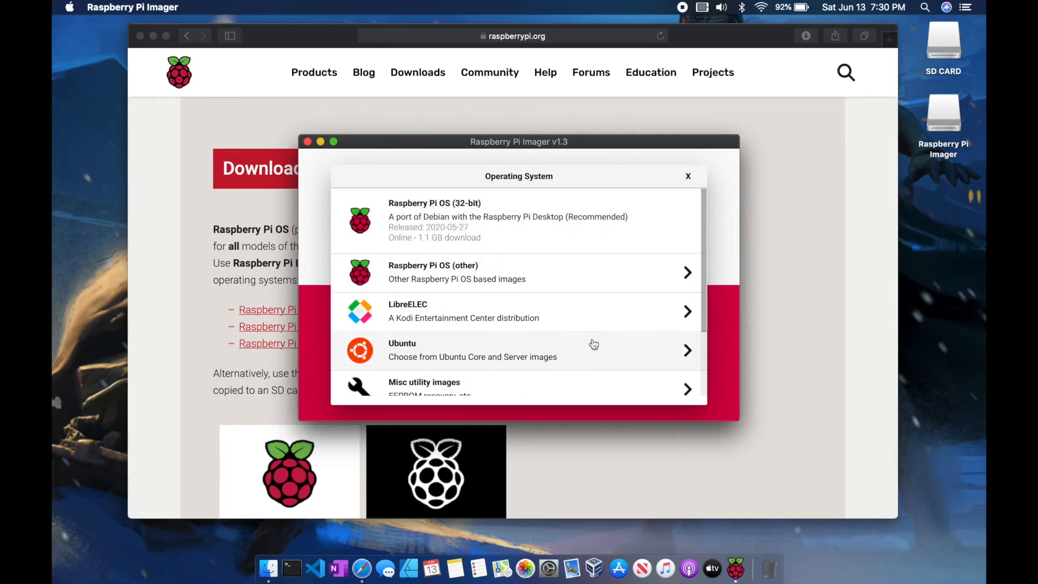
pyautogui.scroll(-3)
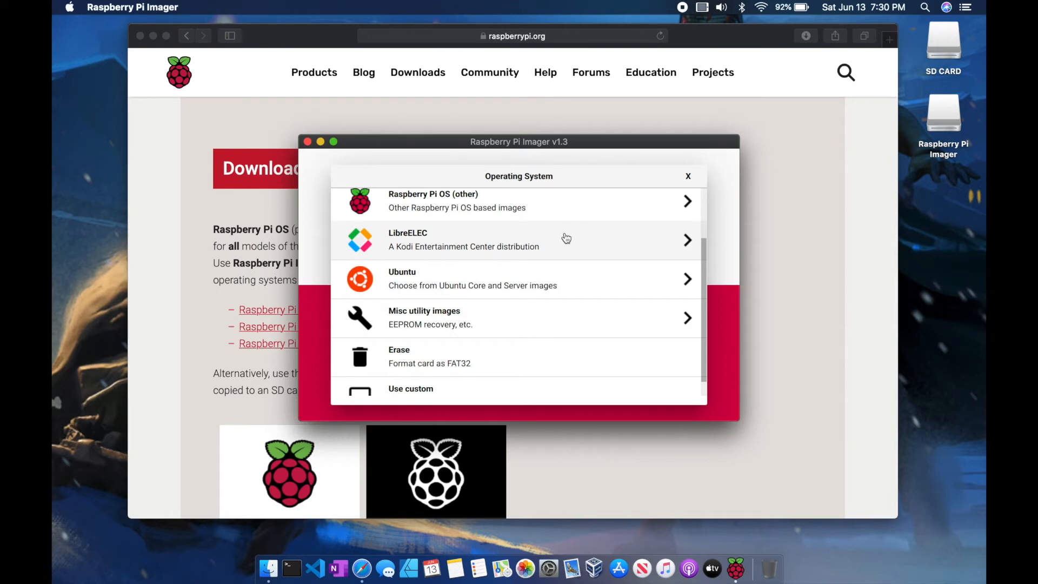
pyautogui.scroll(-3)
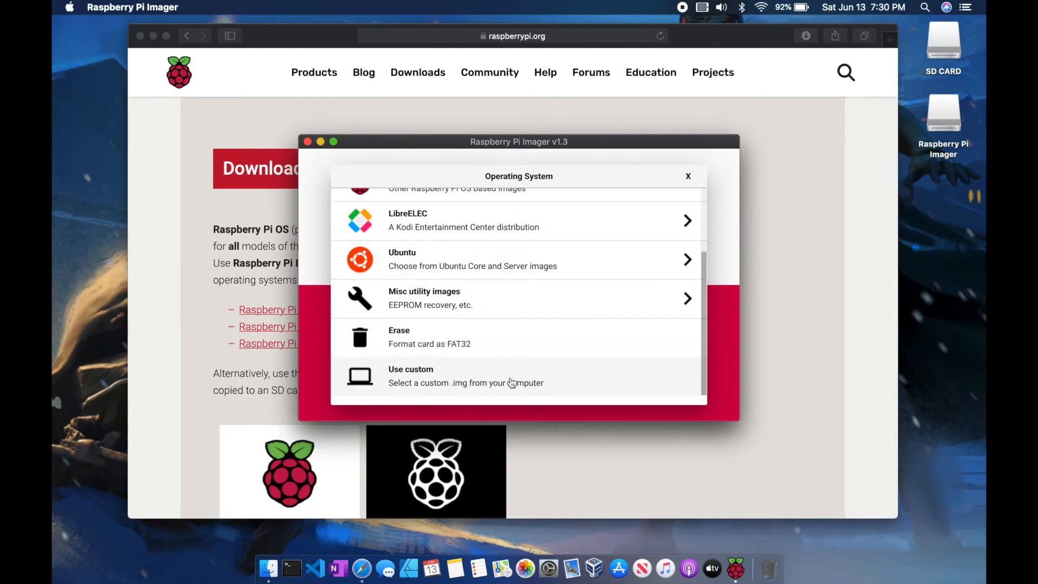
pyautogui.moveTo(582, 381)
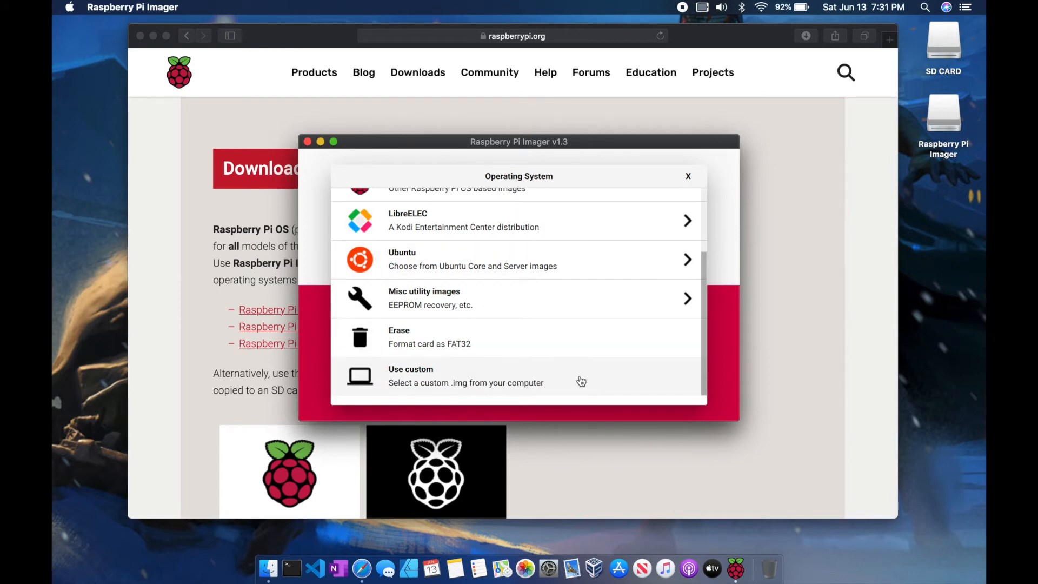
pyautogui.scroll(3)
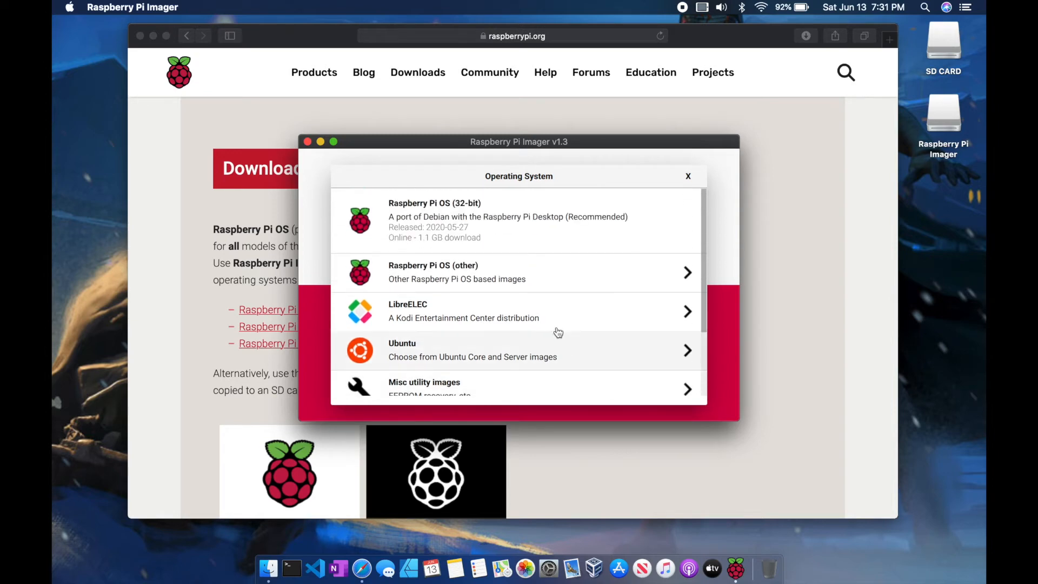
pyautogui.click(456, 219)
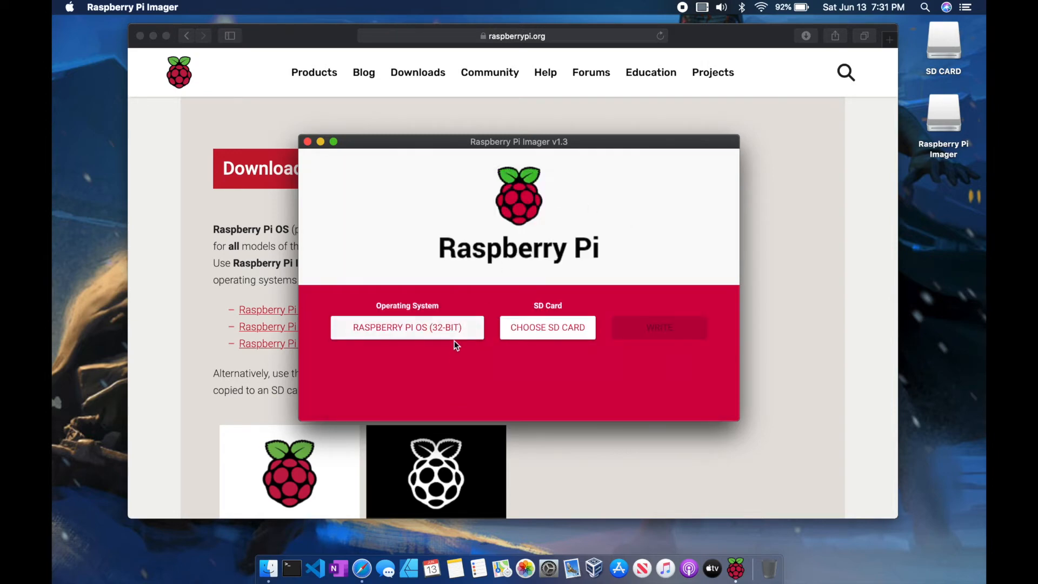
# Select the Generic SD/MMC Media 7.8 GB card and start writing
pyautogui.click(547, 328)
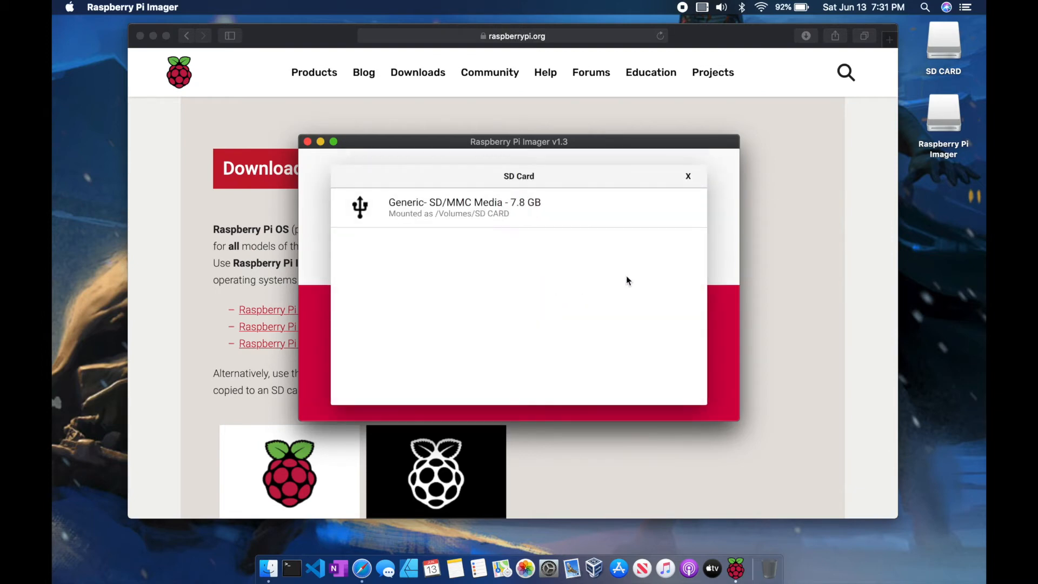
pyautogui.click(485, 207)
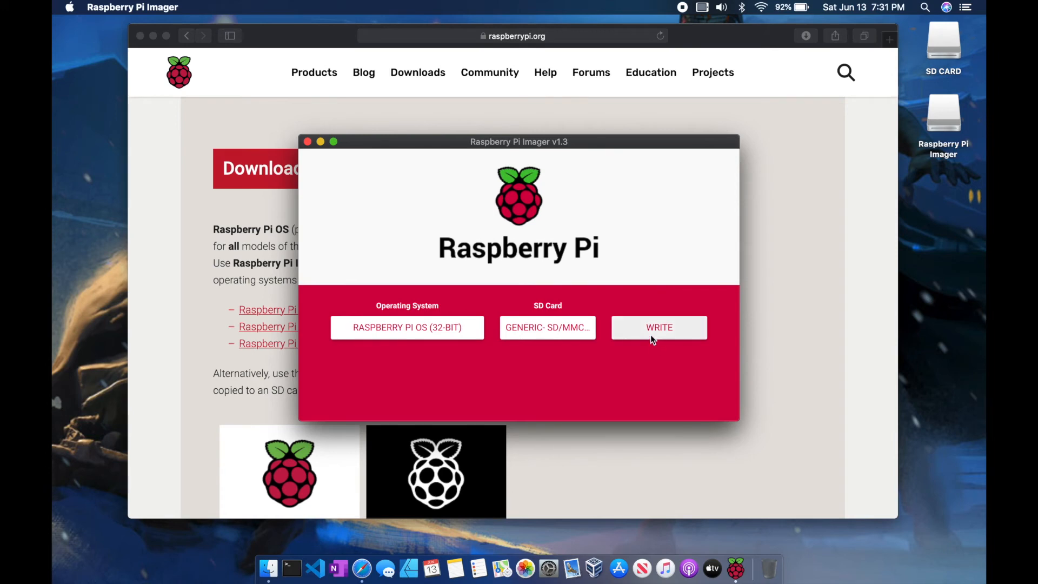
pyautogui.click(659, 328)
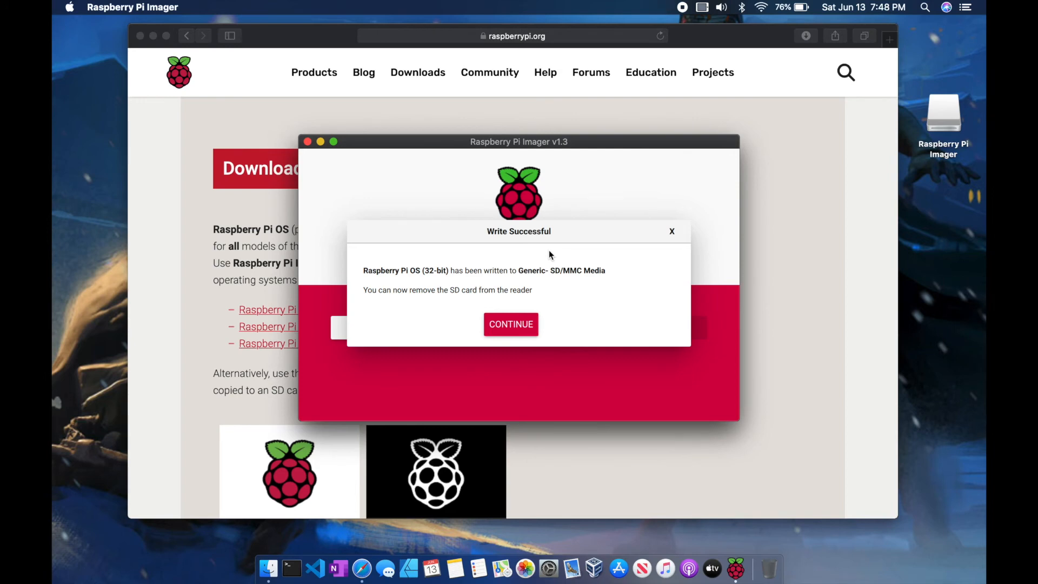
# Dismiss the Write Successful dialog with CONTINUE
pyautogui.click(511, 324)
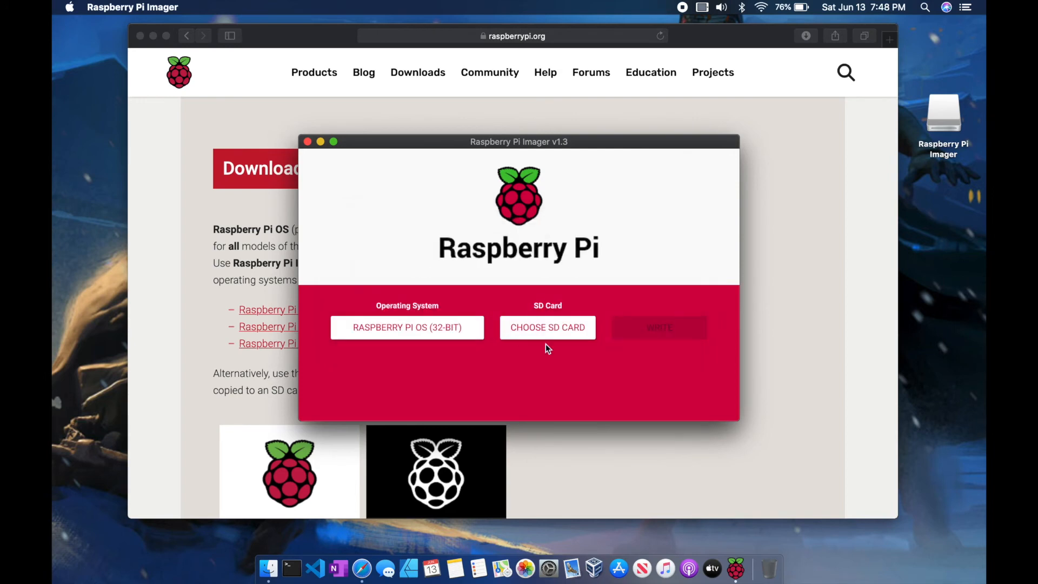
pyautogui.moveTo(813, 309)
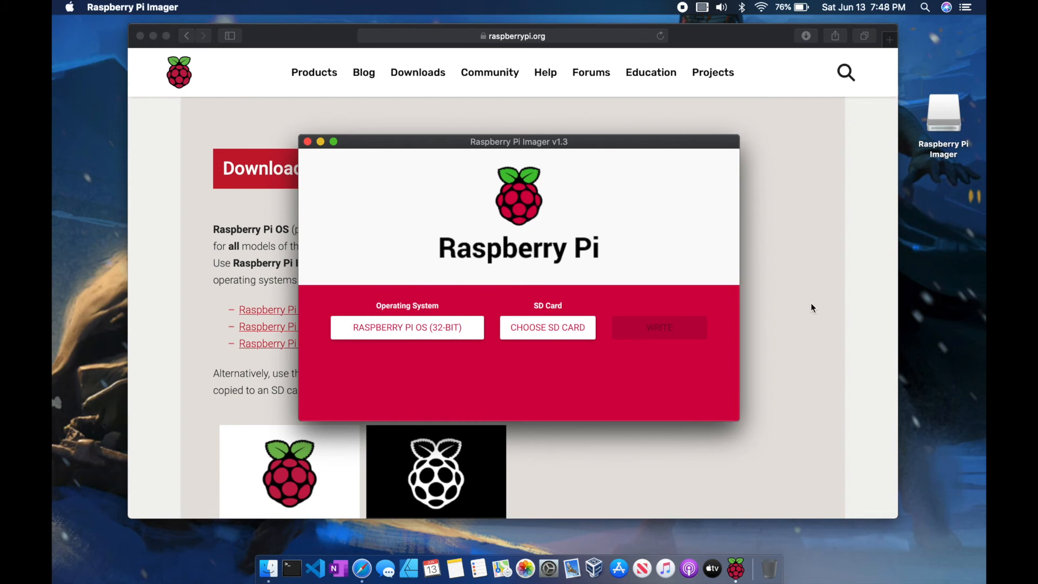